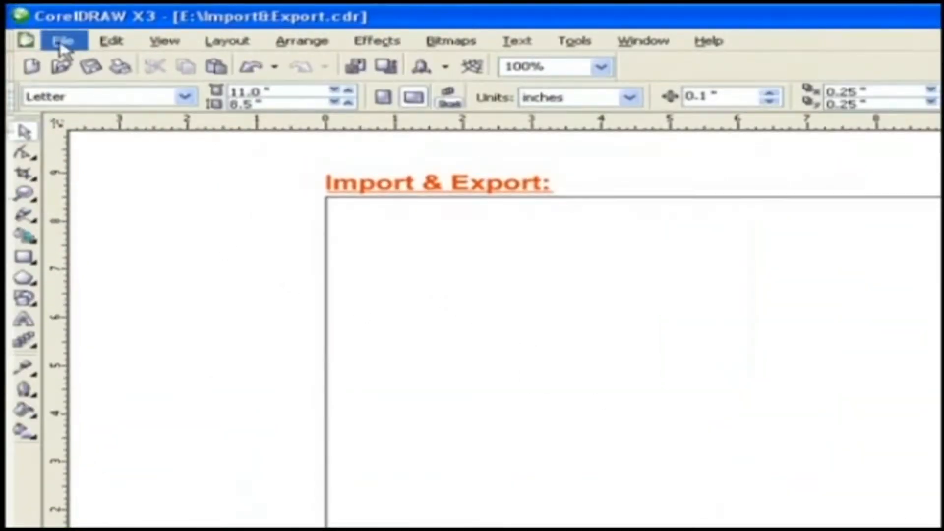
Start File > Import and navigate the Look in list to the ImagesForWingsLive folder.
click(63, 40)
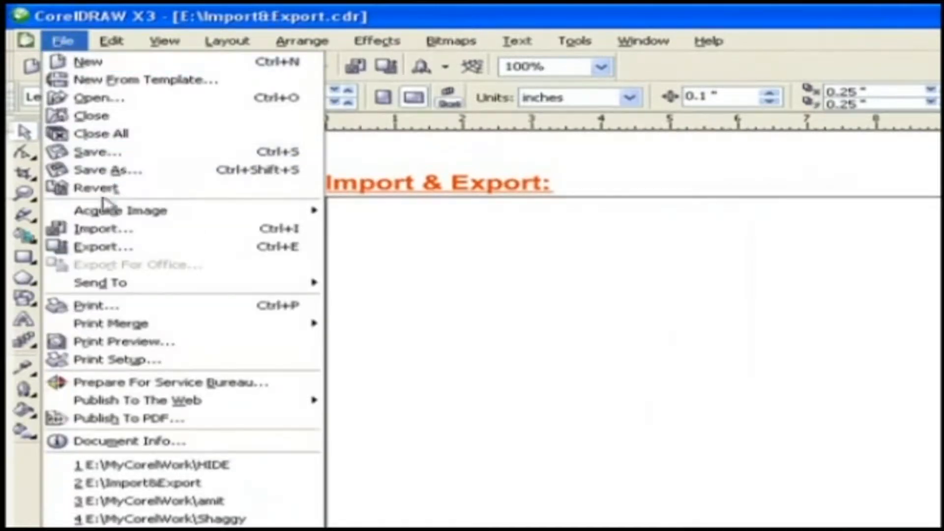
click(103, 228)
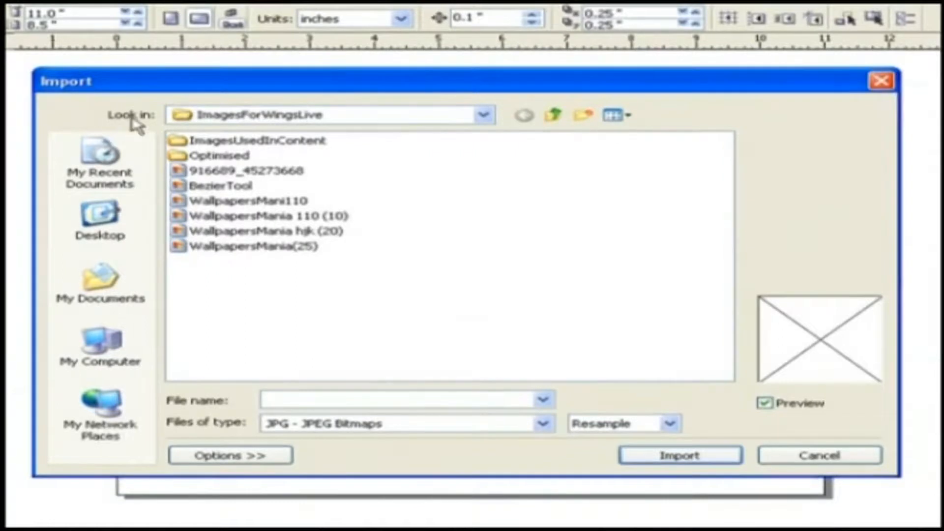
mouse_move(459, 134)
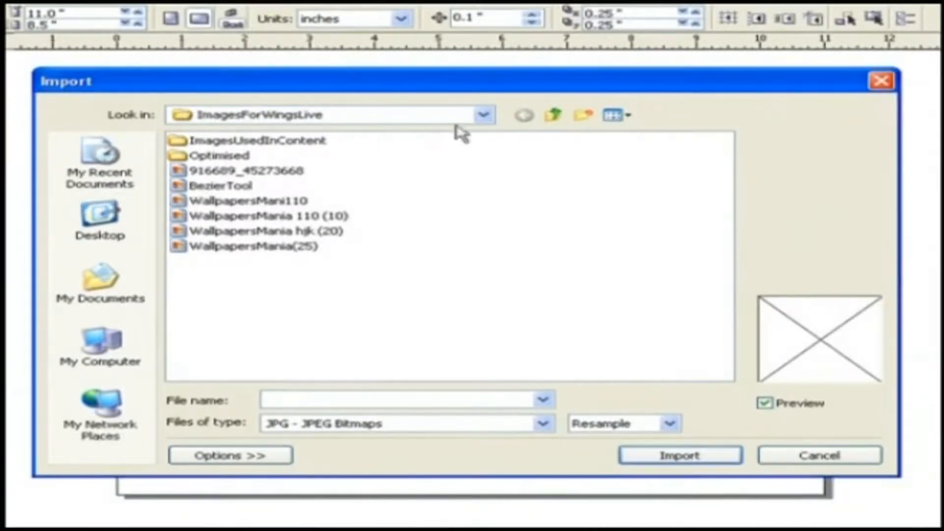
click(481, 114)
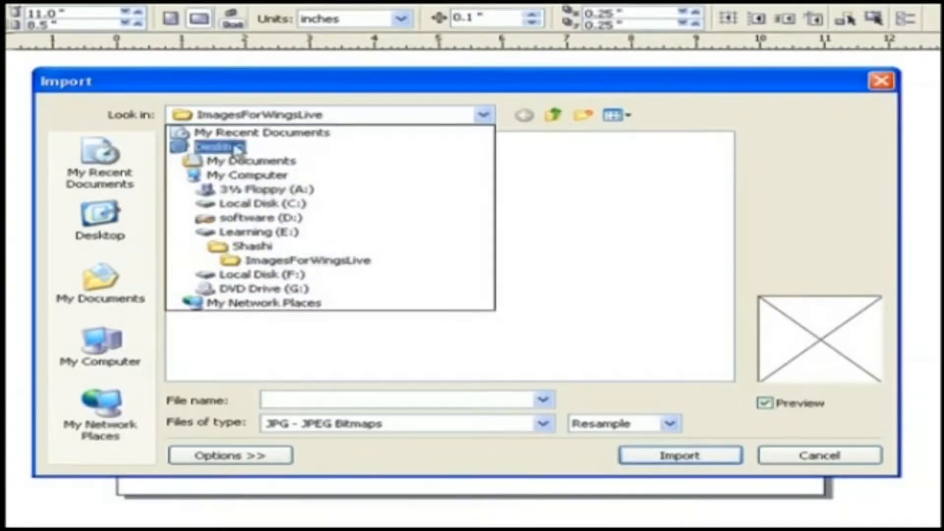
click(308, 261)
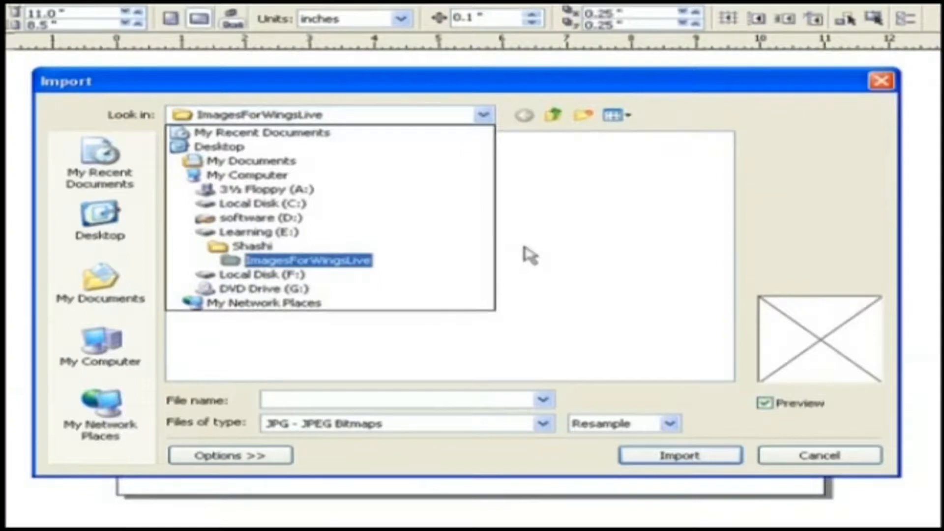
click(309, 260)
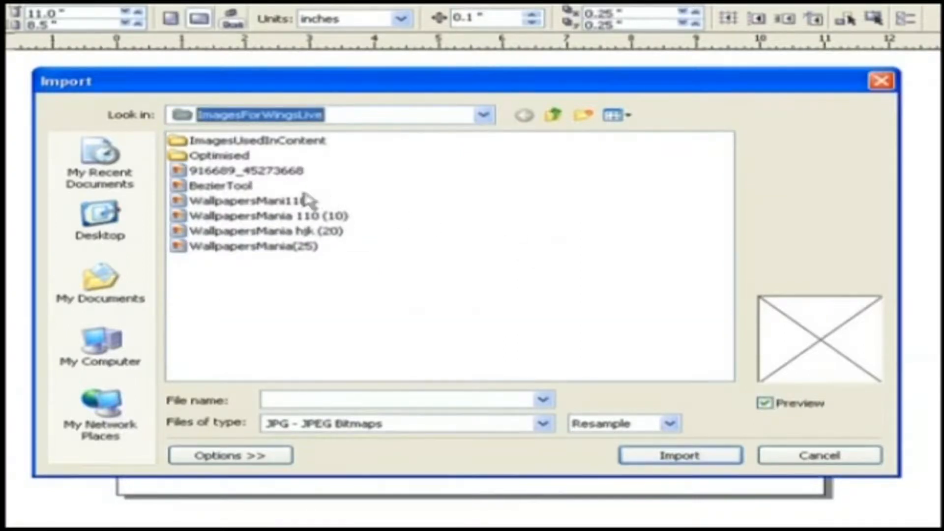
Select WallpapersMani110 as a JPEG and set the import mode to Full Image.
click(246, 200)
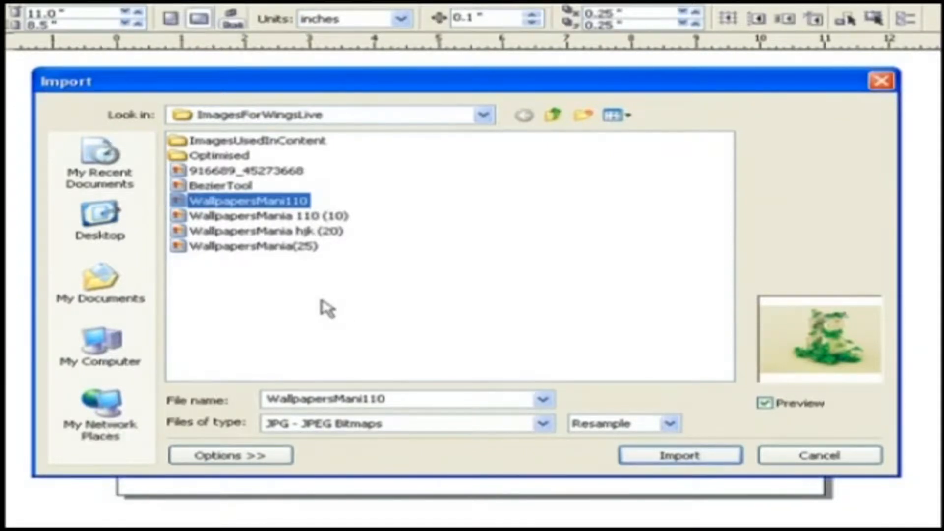
mouse_move(223, 411)
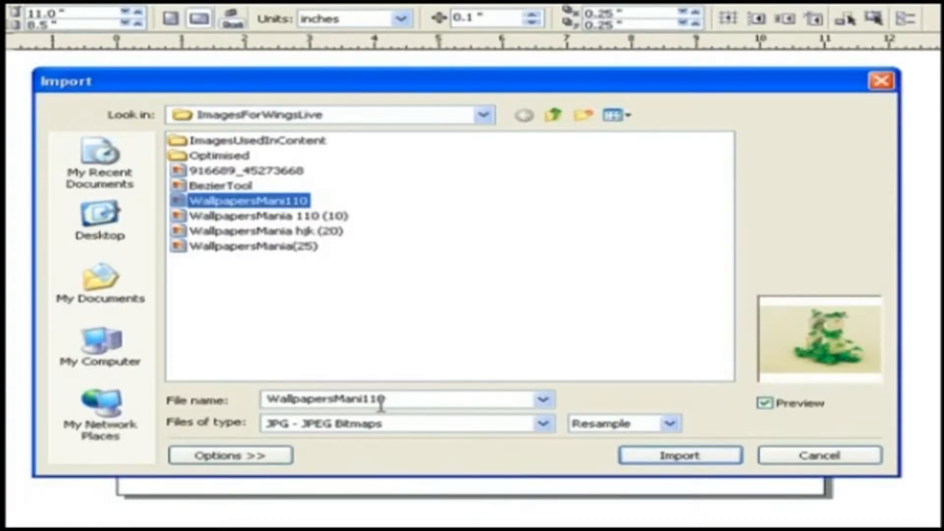
mouse_move(409, 434)
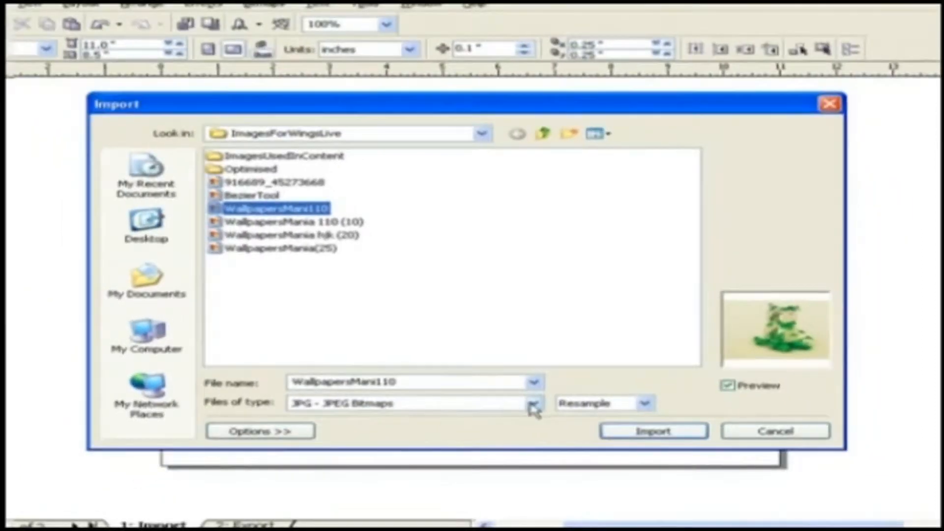
click(532, 403)
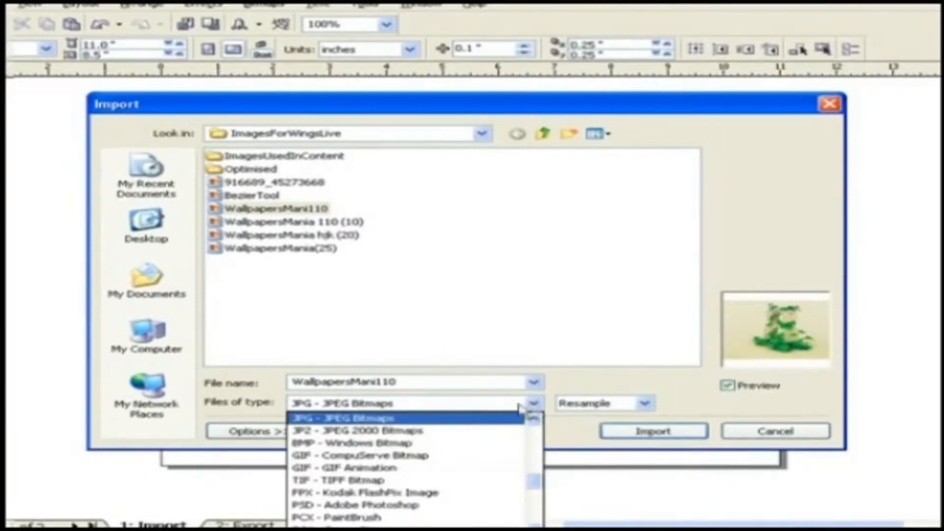
mouse_move(397, 455)
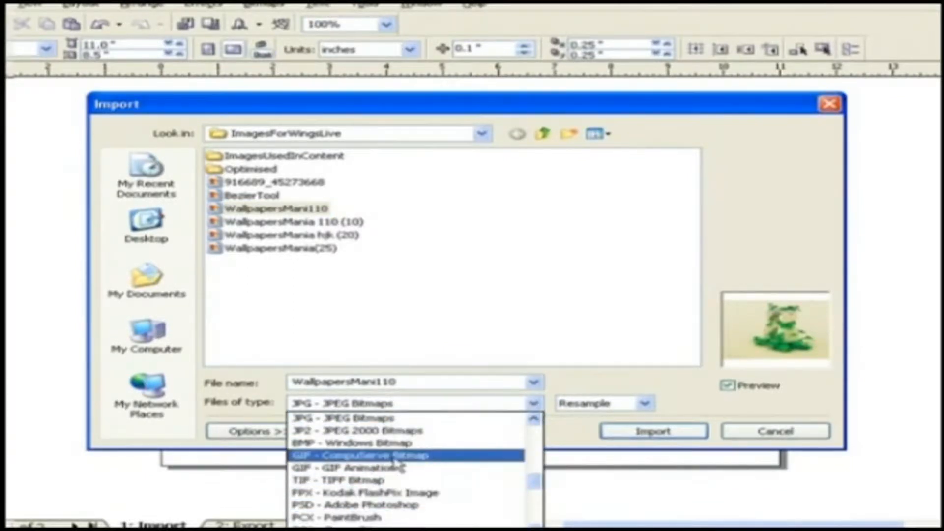
mouse_move(397, 417)
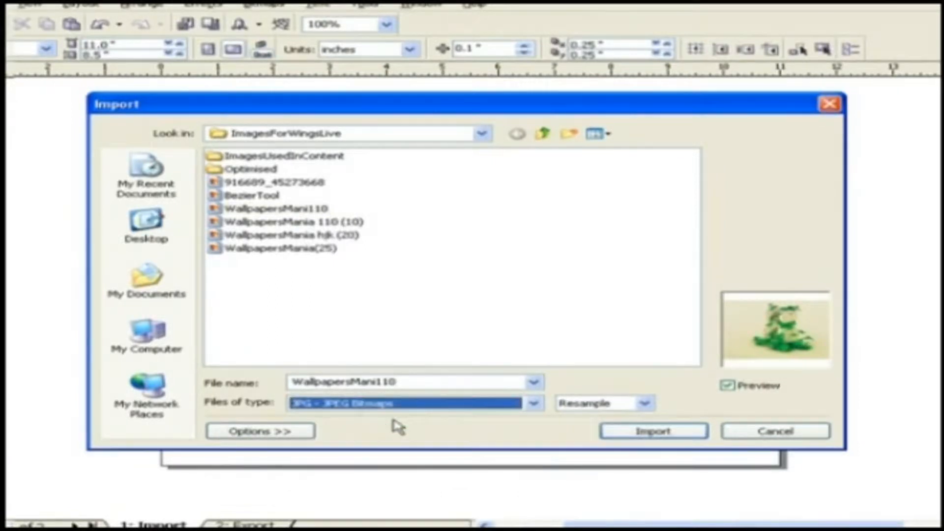
mouse_move(343, 419)
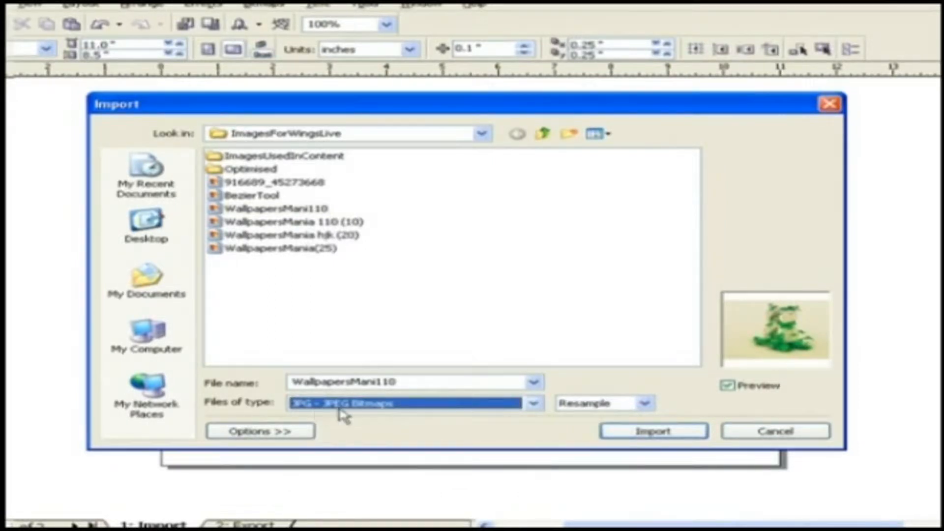
mouse_move(355, 417)
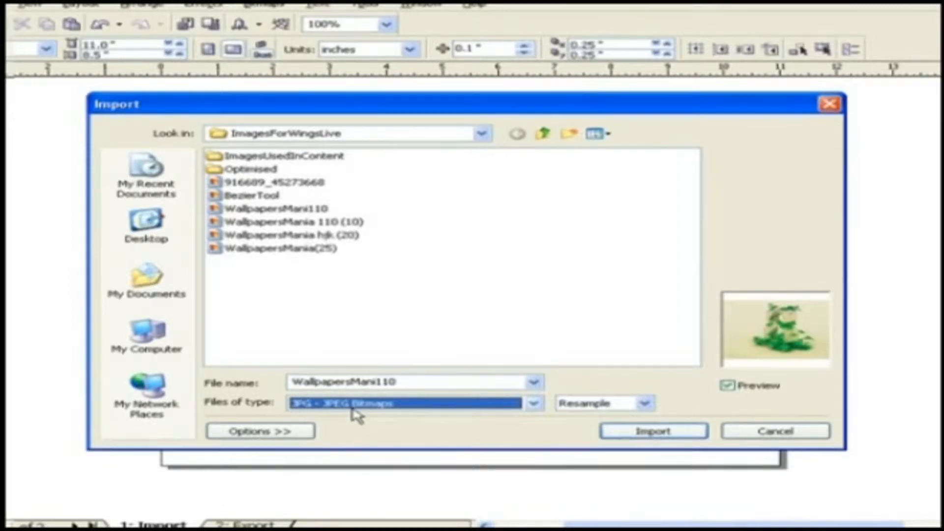
click(647, 403)
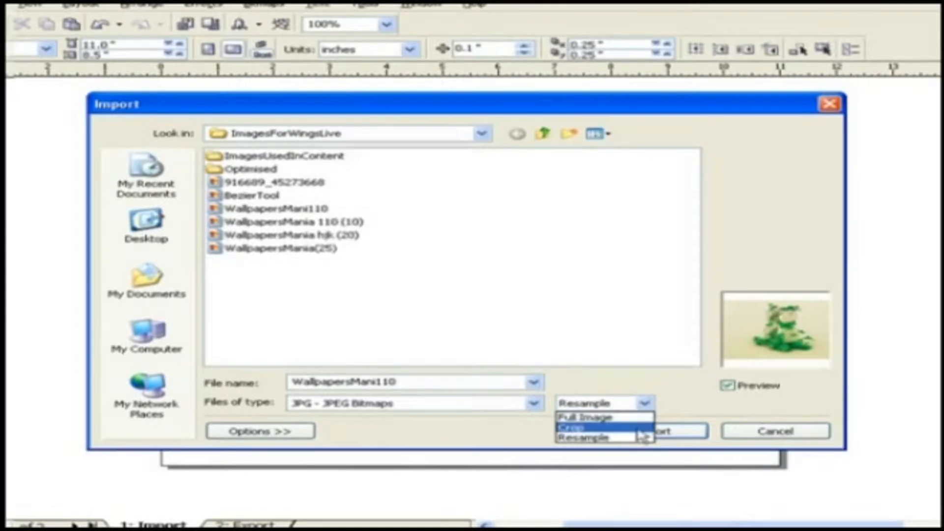
mouse_move(590, 437)
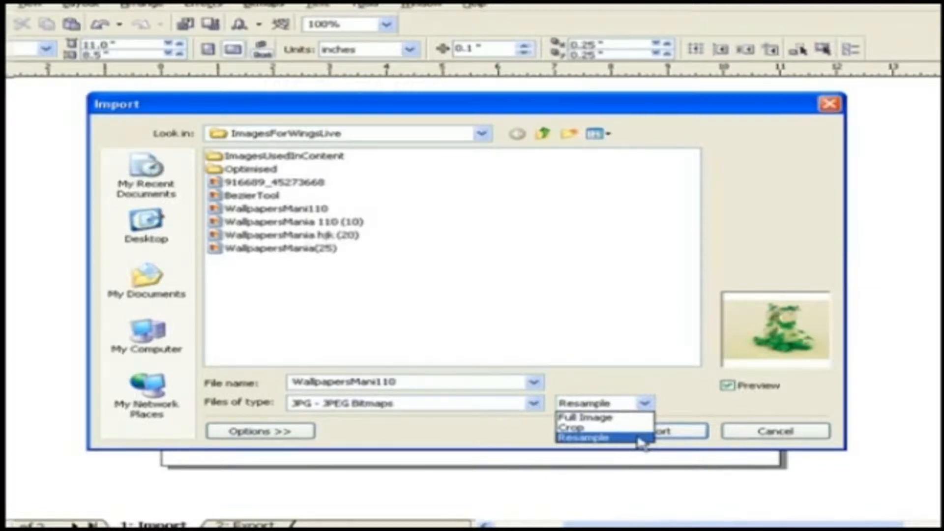
click(587, 417)
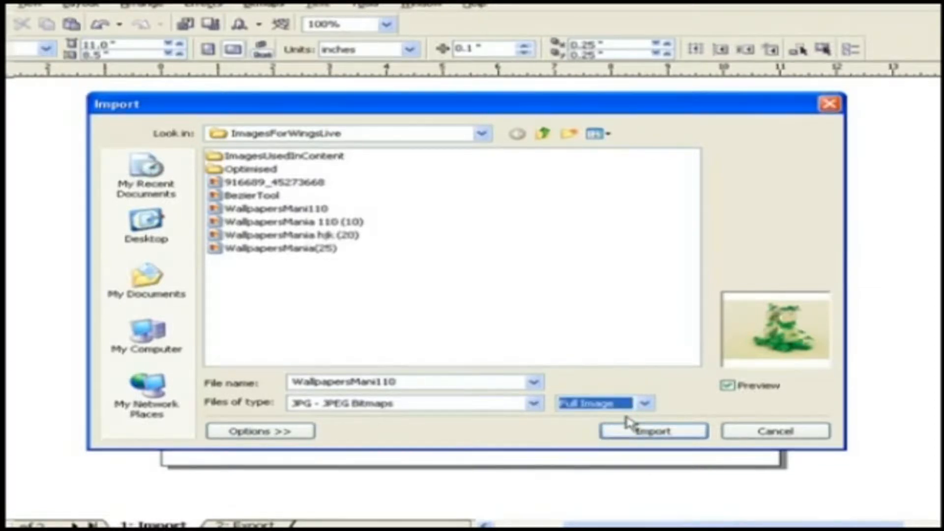
Confirm the import so the WallpapersMani110.jpg placement cursor appears on the page.
click(653, 431)
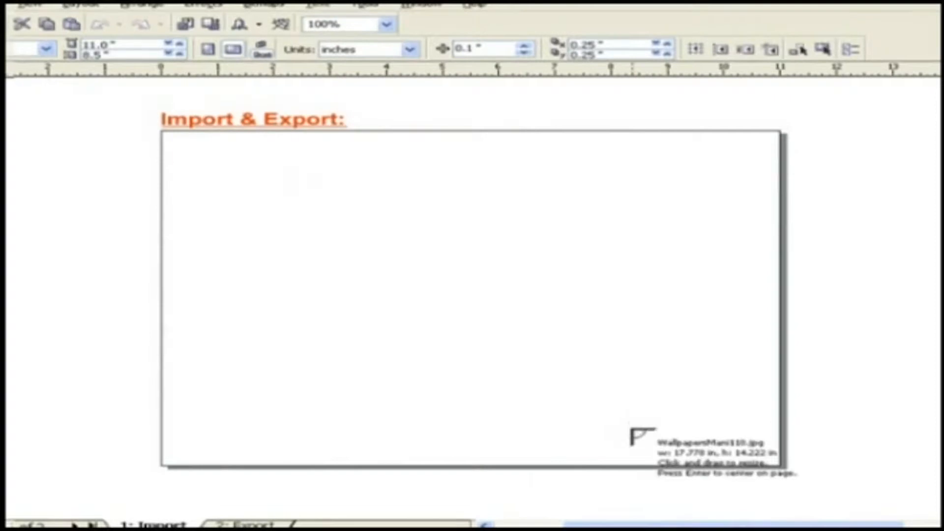
mouse_move(268, 241)
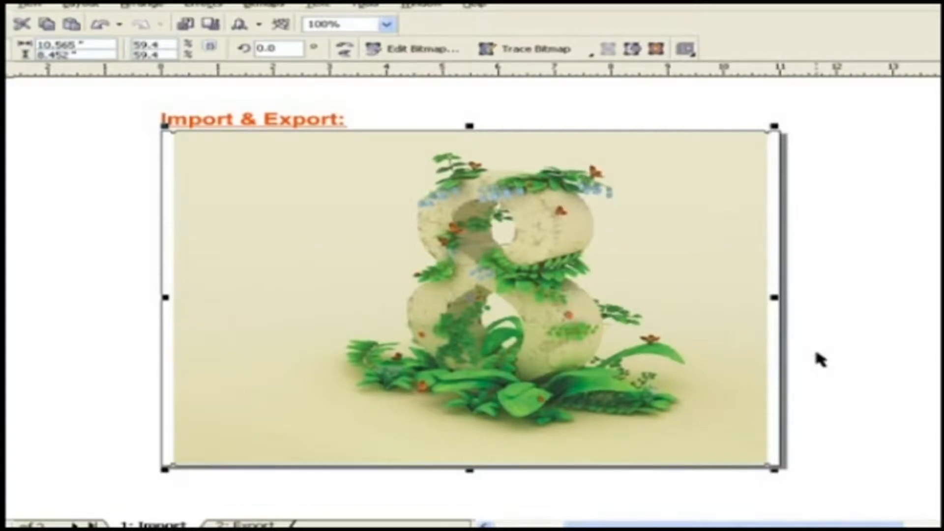
mouse_move(337, 272)
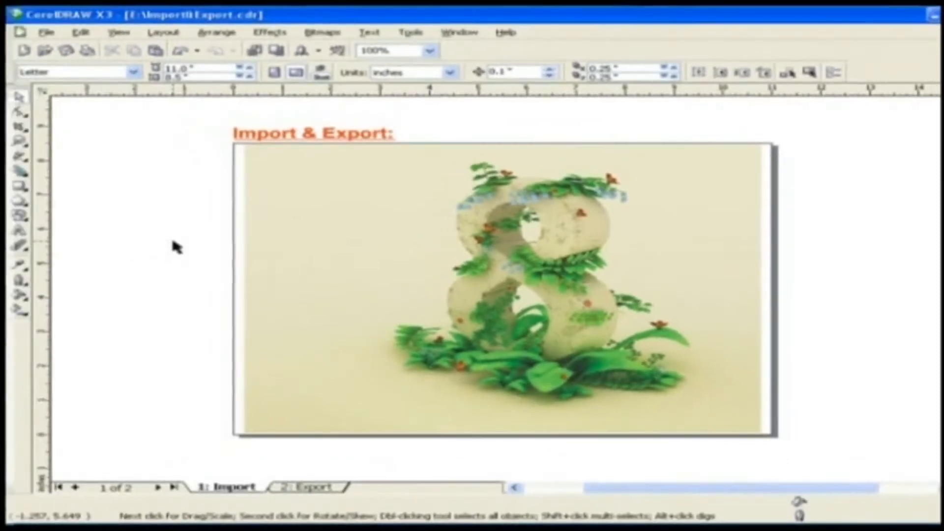
mouse_move(114, 210)
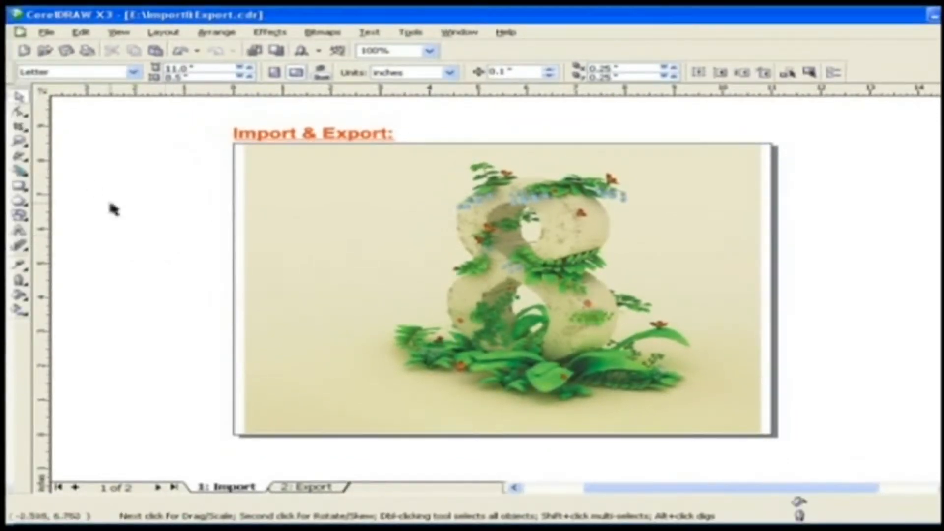
Import WallpapersMani110 again in Crop mode, keeping the crop area measured in pixels.
click(46, 32)
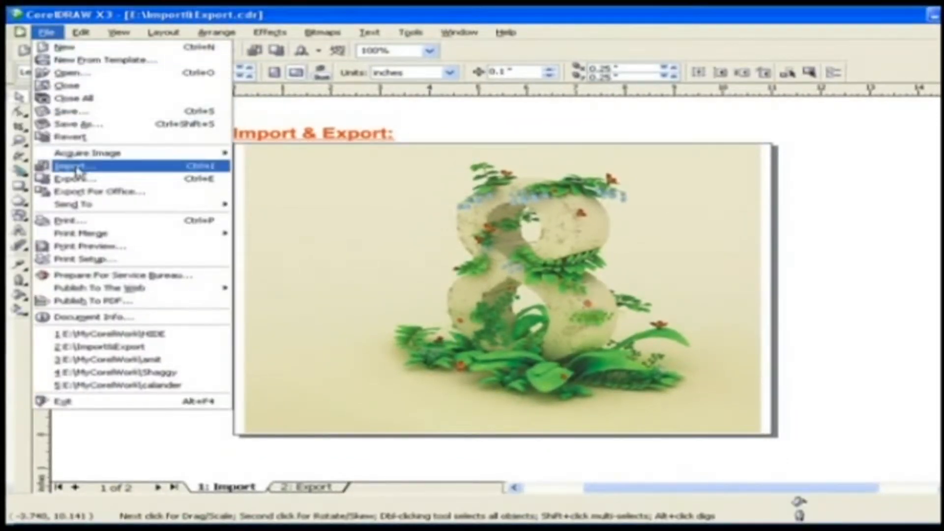
click(74, 166)
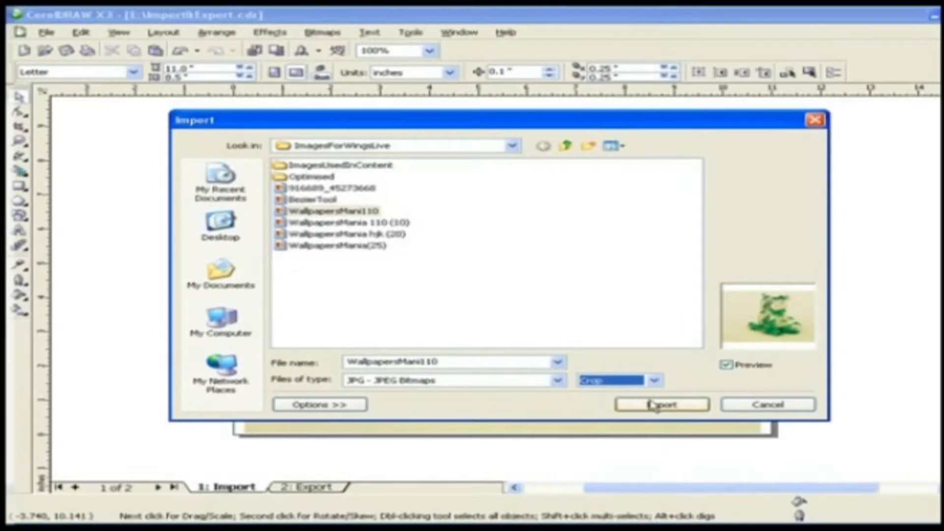
click(660, 405)
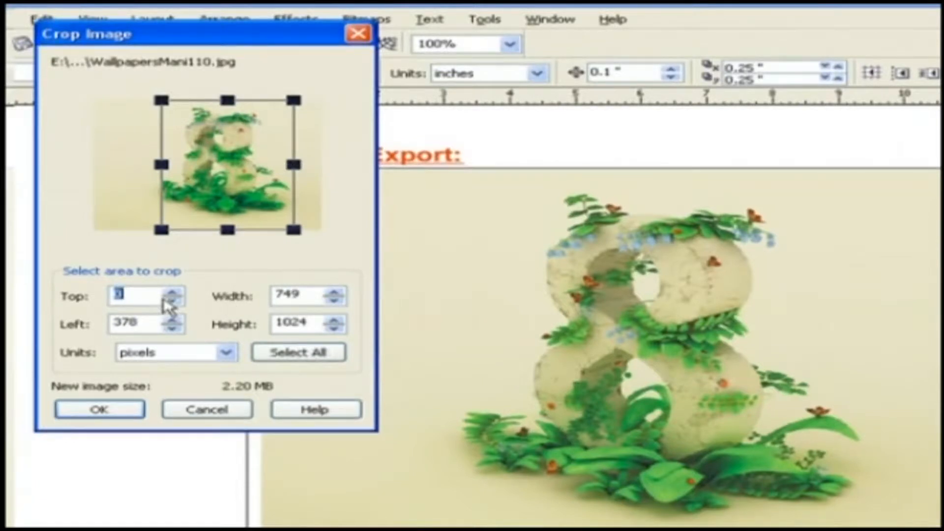
click(227, 352)
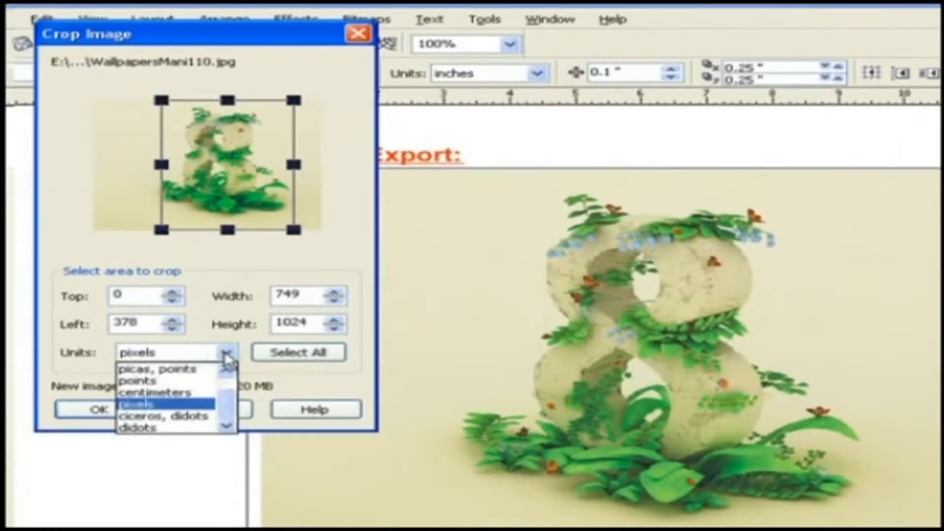
click(146, 402)
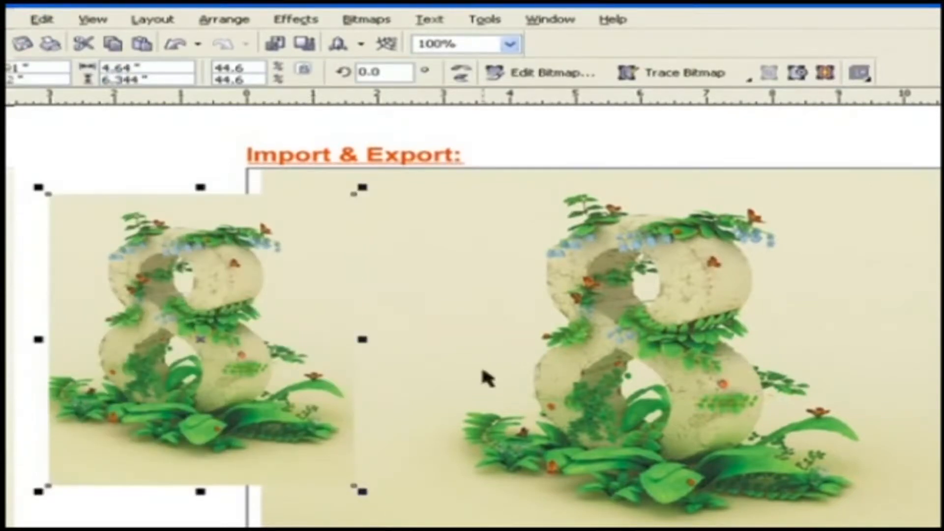
Deselect the cropped bitmap and bring up the File menu for another import.
click(522, 153)
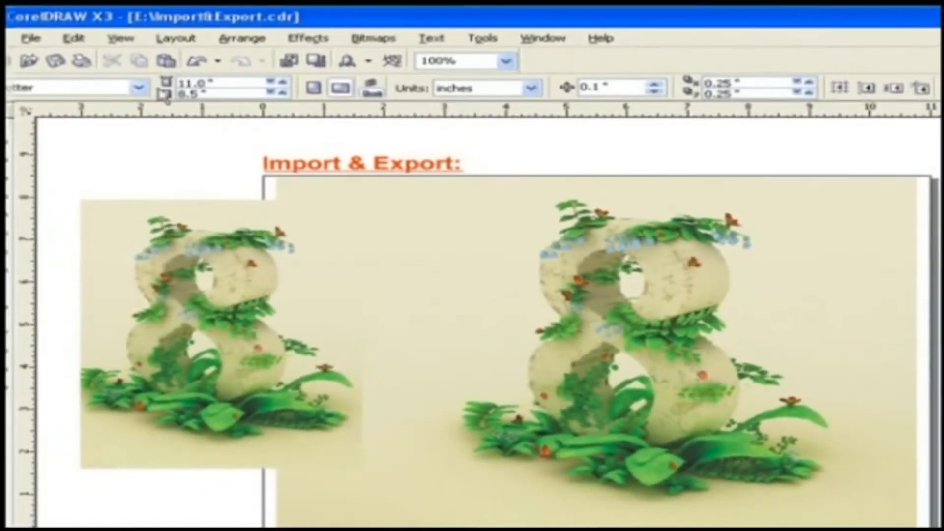
click(31, 38)
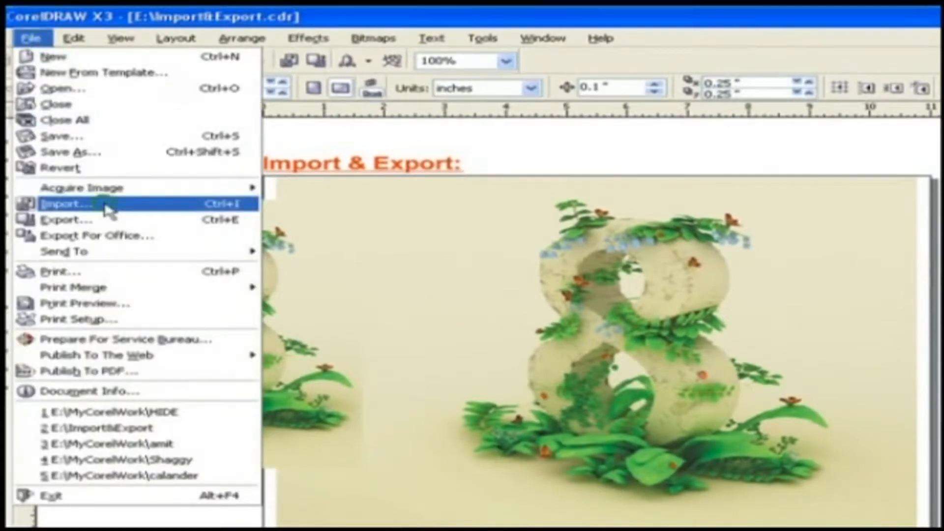
Import WallpapersMani110 resampled to 91 percent and place the copy at the page's top right.
click(66, 203)
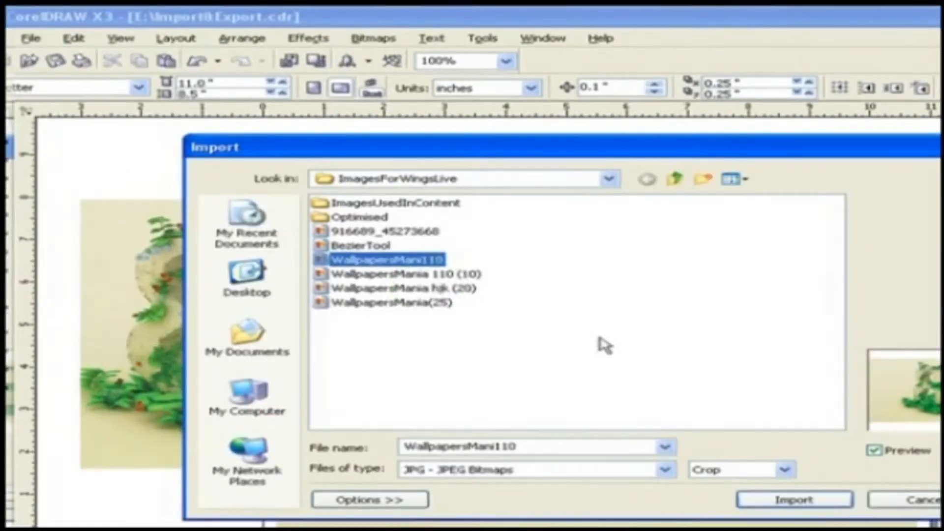
click(740, 469)
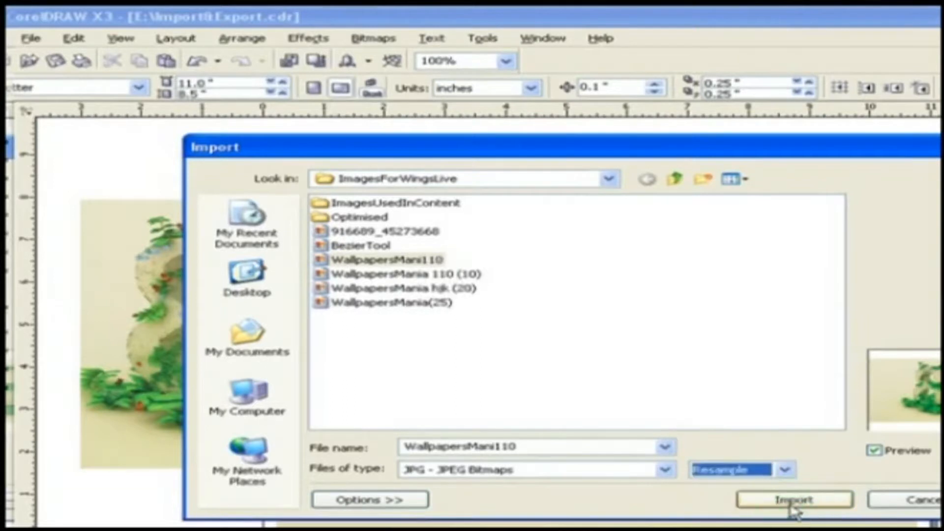
click(794, 500)
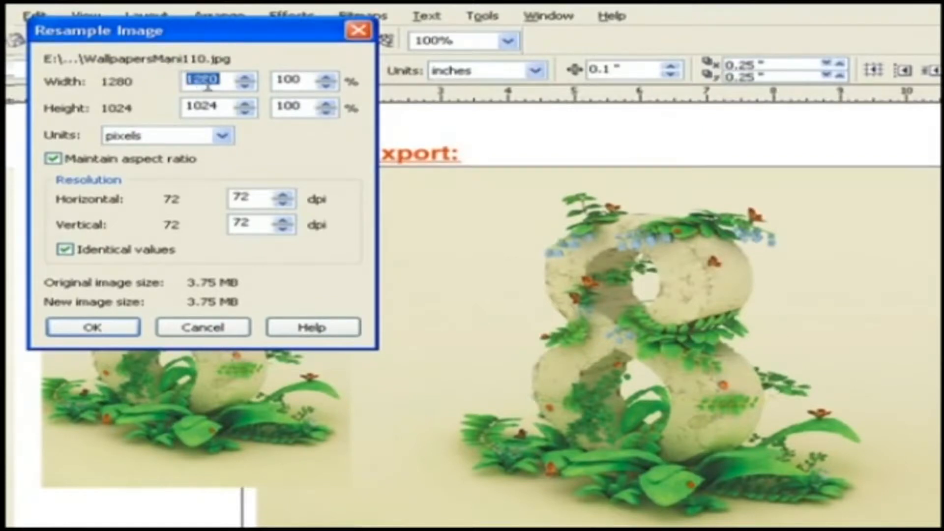
text(1204)
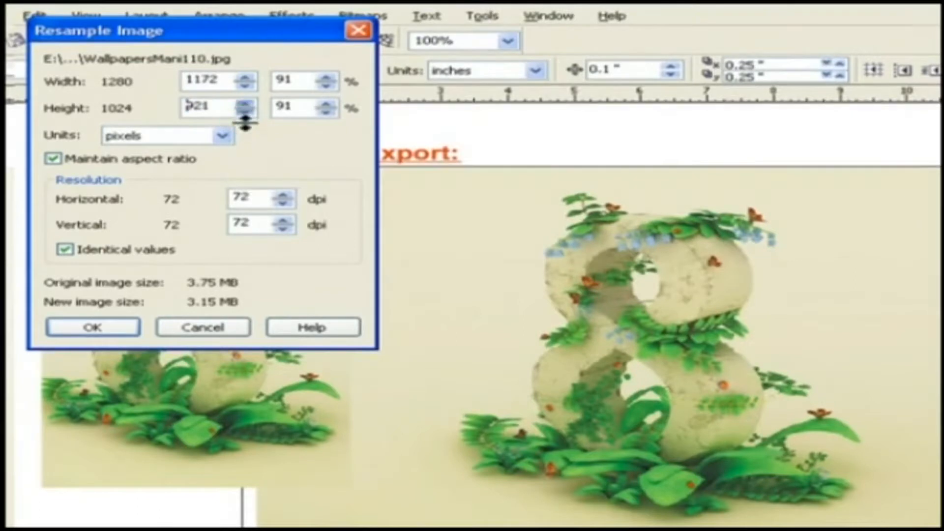
click(245, 86)
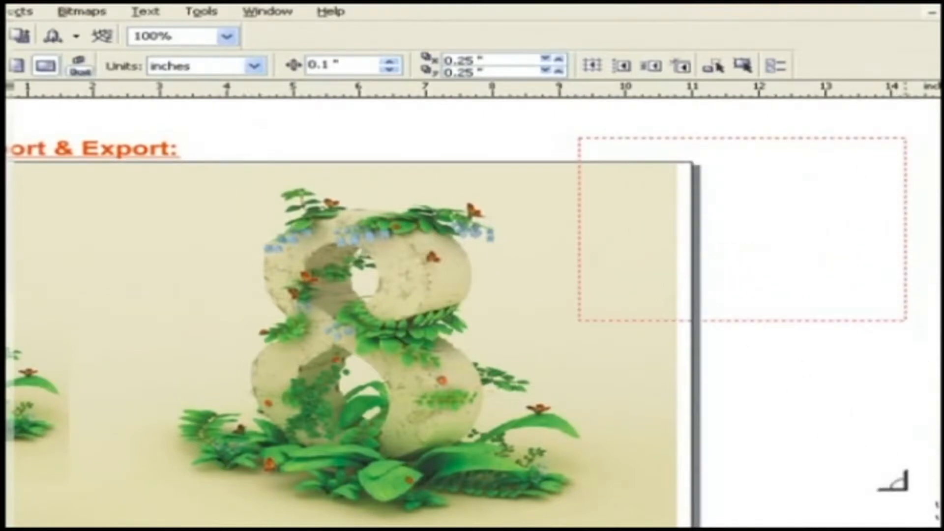
click(744, 229)
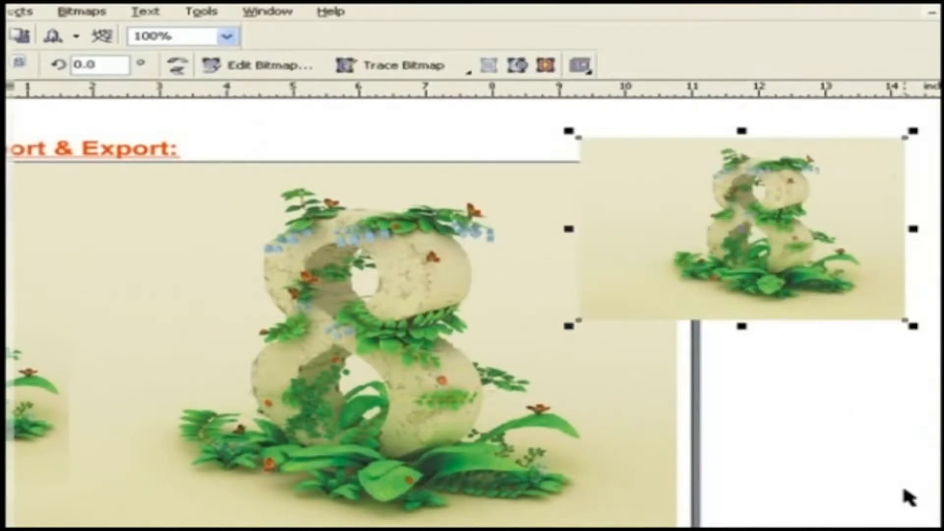
mouse_move(760, 371)
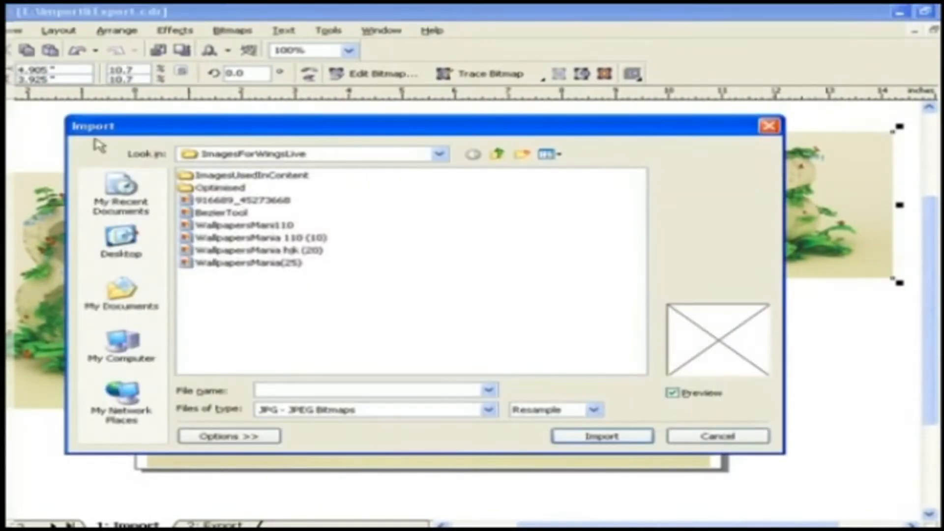
mouse_move(771, 127)
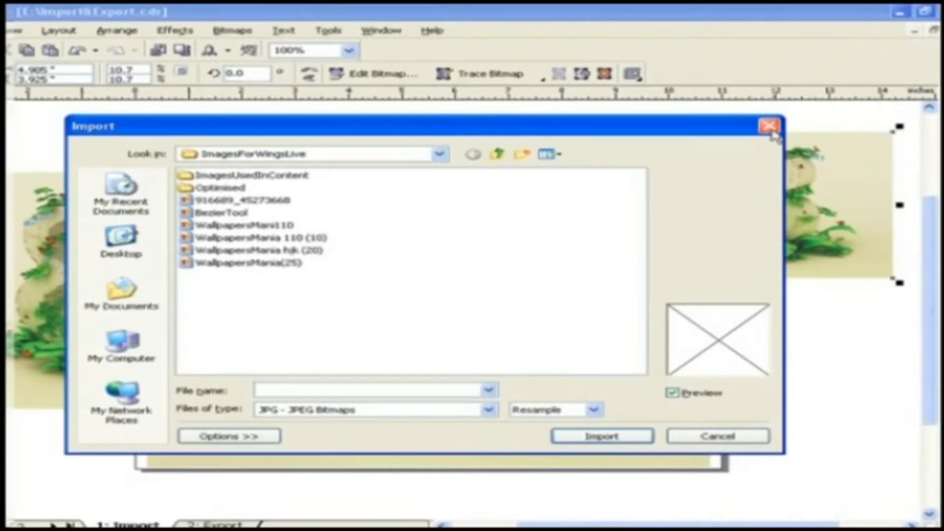
click(769, 125)
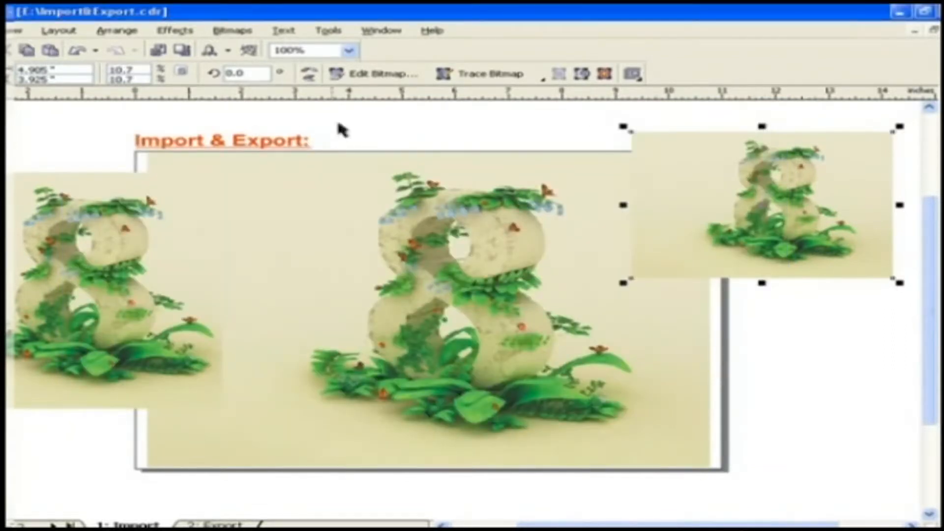
mouse_move(175, 29)
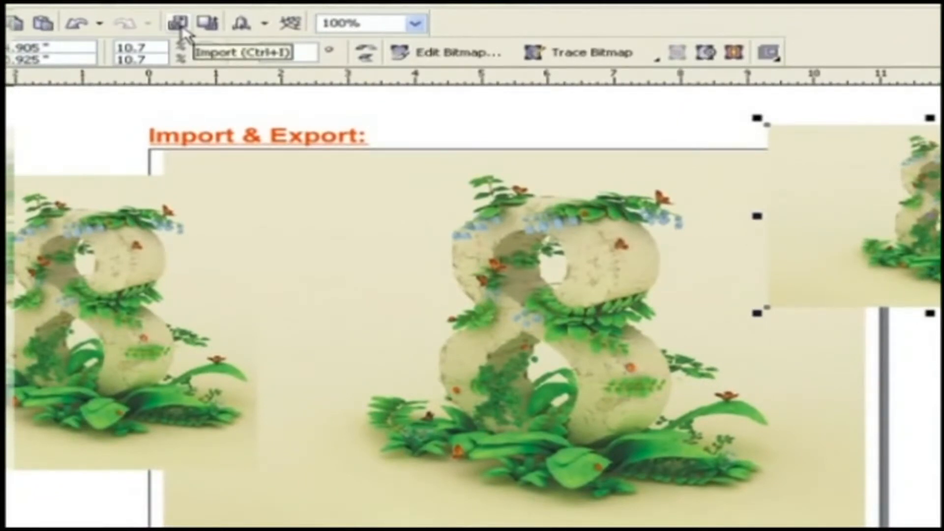
click(178, 23)
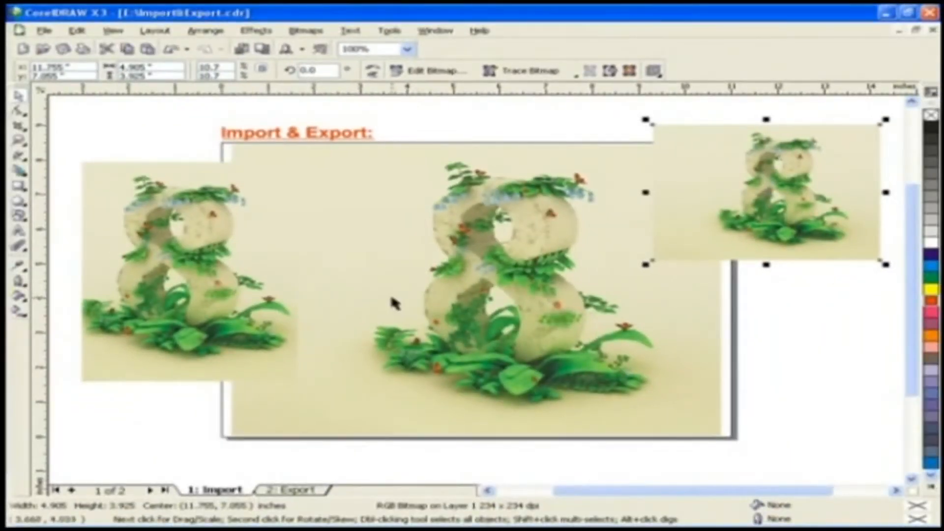
Switch to the 2: Export page with the orange poster and bring up the File menu.
click(291, 489)
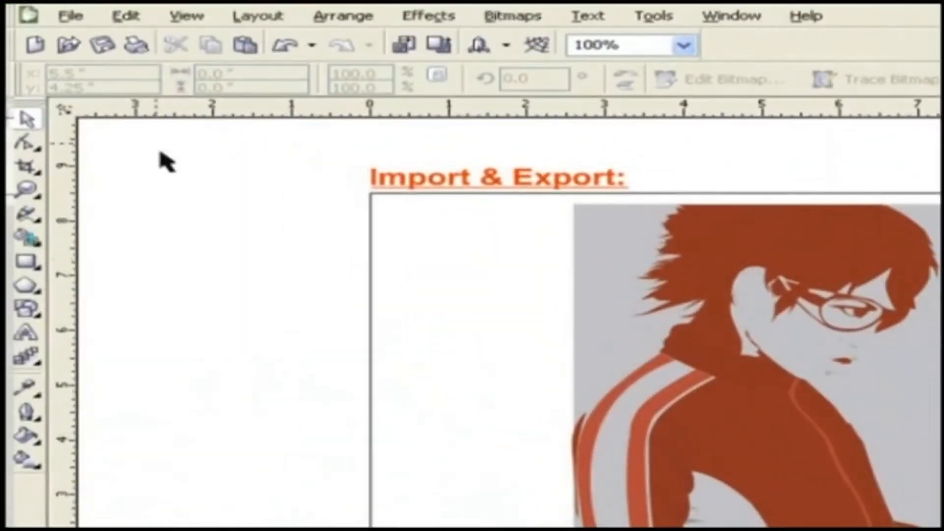
click(70, 14)
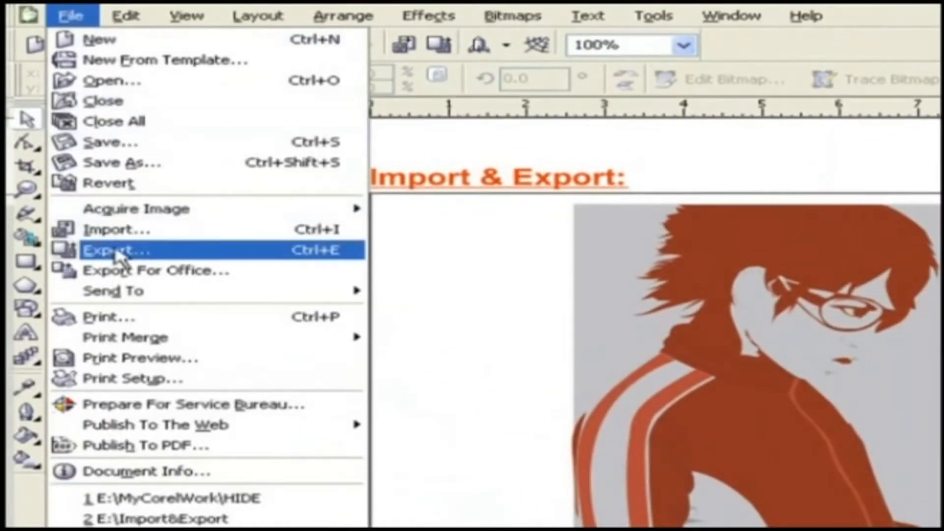
Start the Export dialog and keep My Pictures as the save location.
click(117, 248)
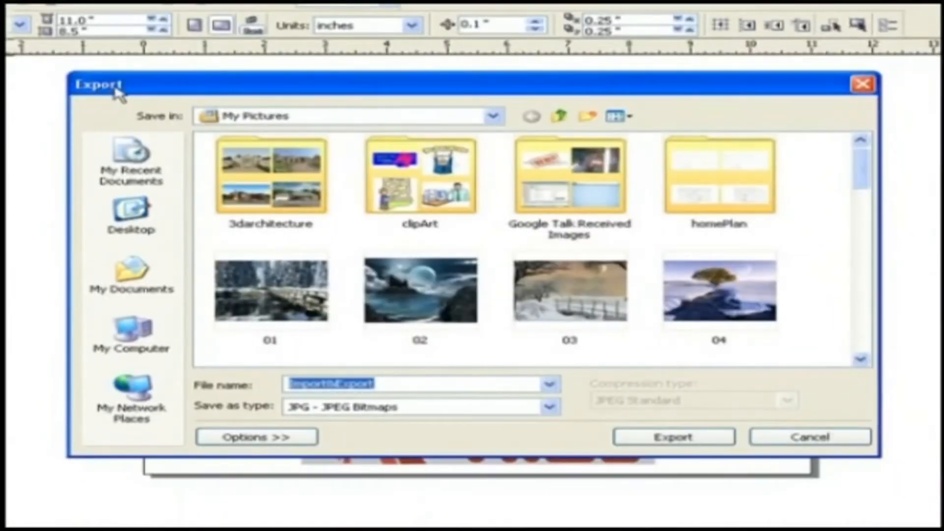
mouse_move(159, 125)
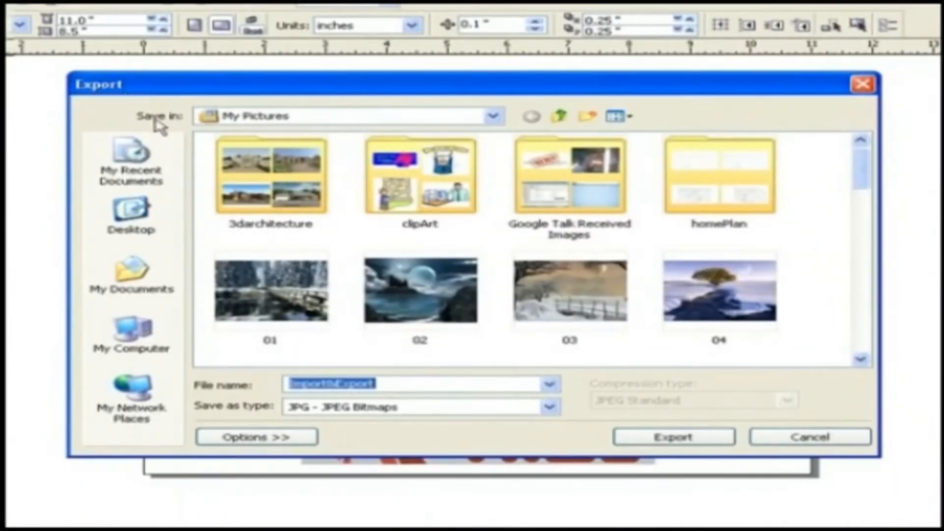
mouse_move(524, 124)
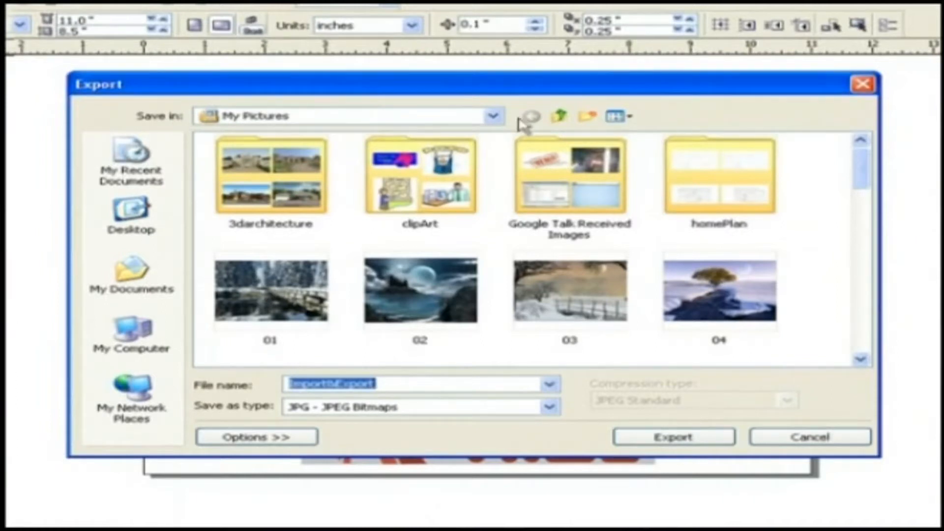
click(492, 116)
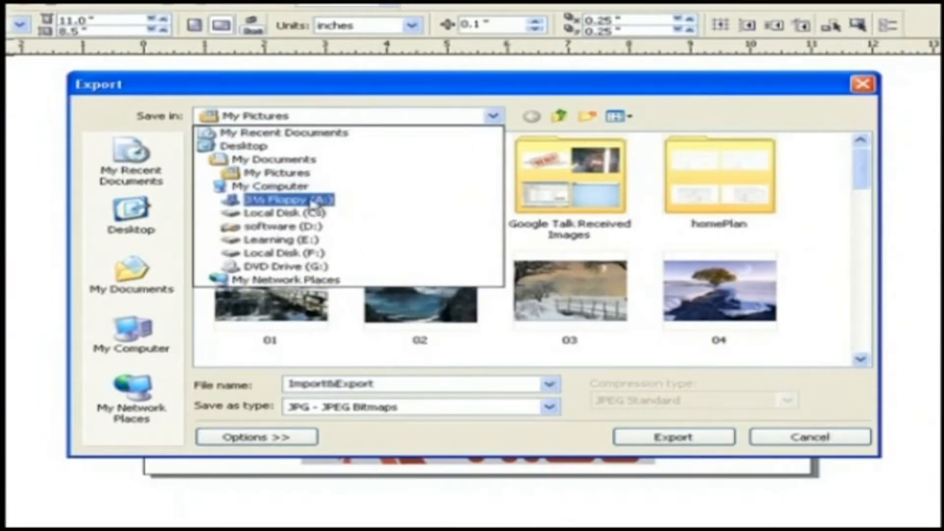
click(283, 214)
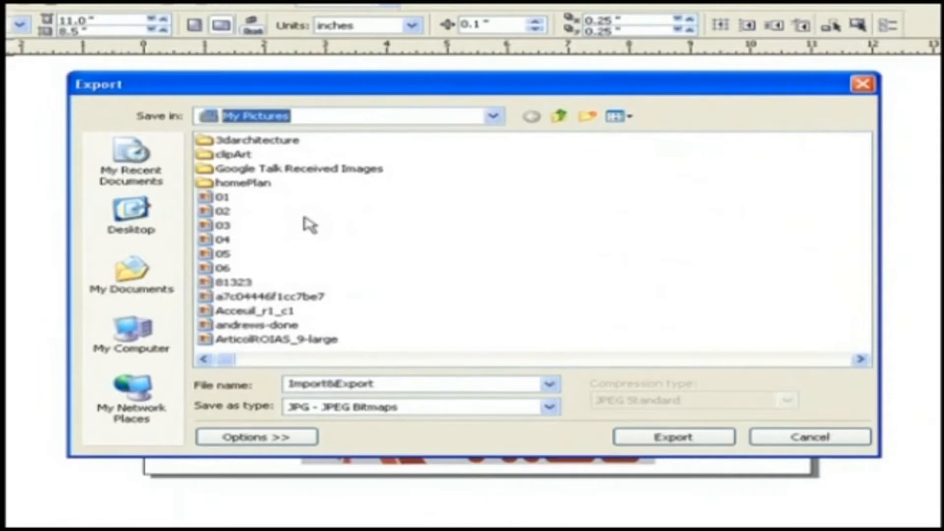
mouse_move(307, 226)
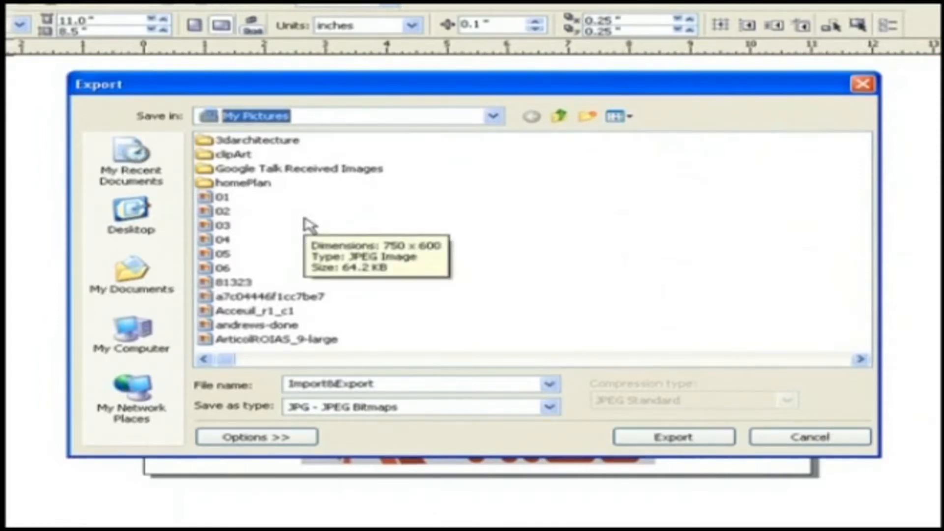
mouse_move(377, 218)
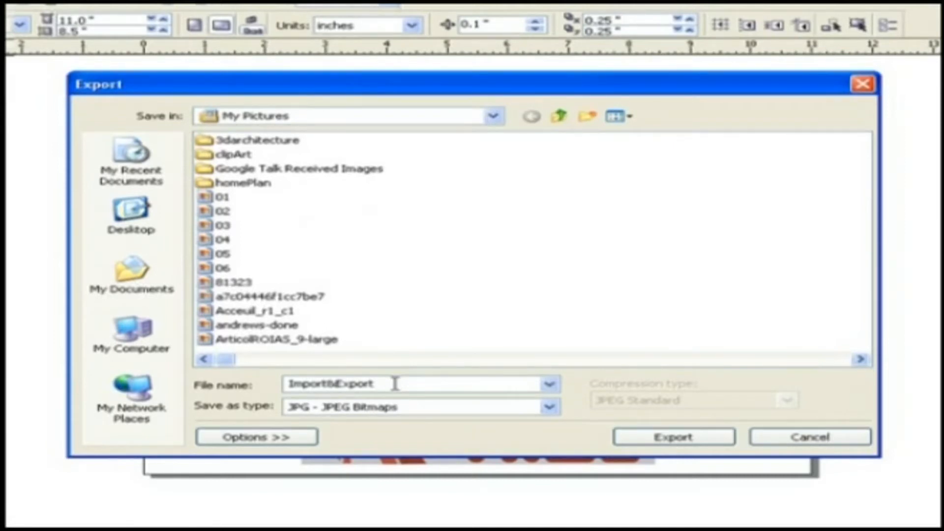
mouse_move(403, 412)
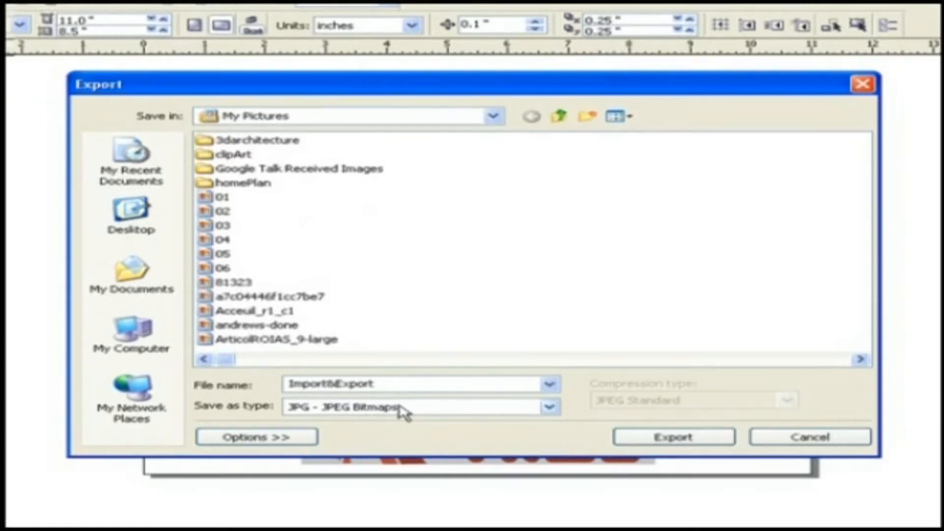
Change Save as type to BMP - Windows Bitmap, uncompressed, and start the export.
click(547, 406)
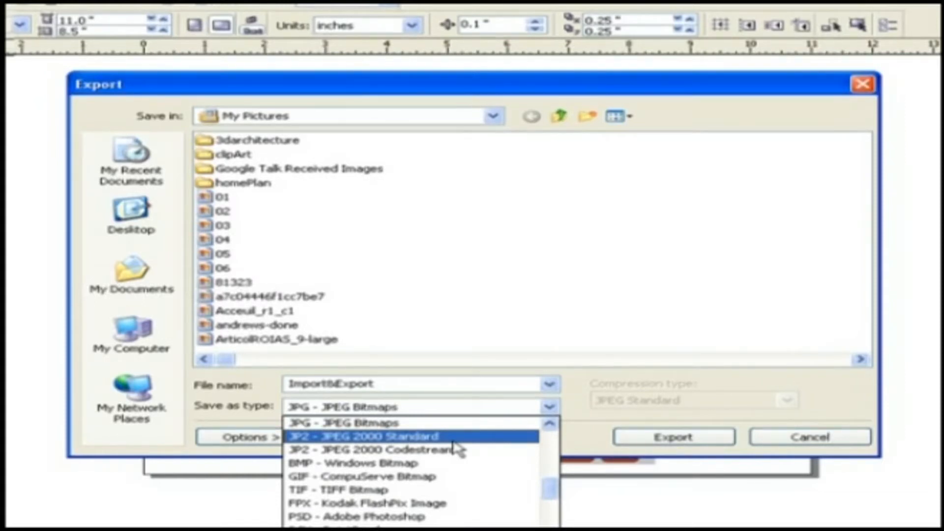
mouse_move(411, 462)
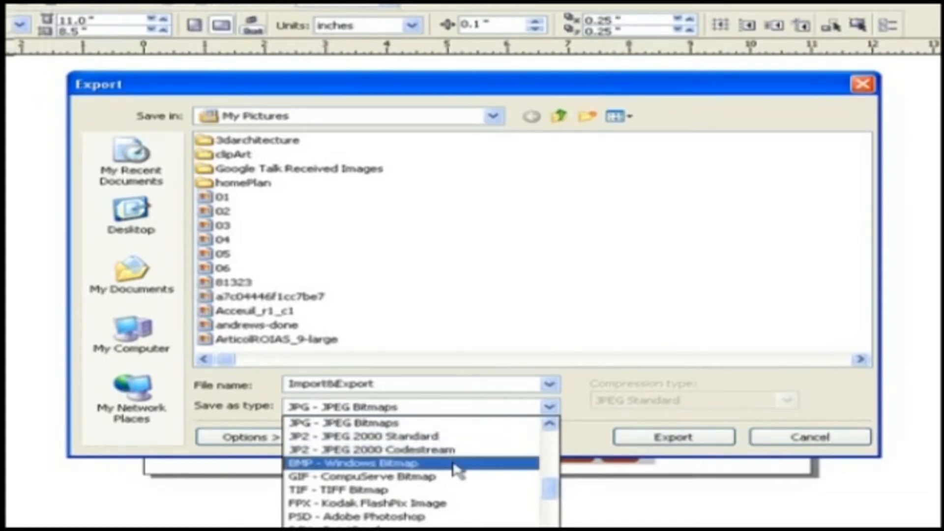
click(348, 462)
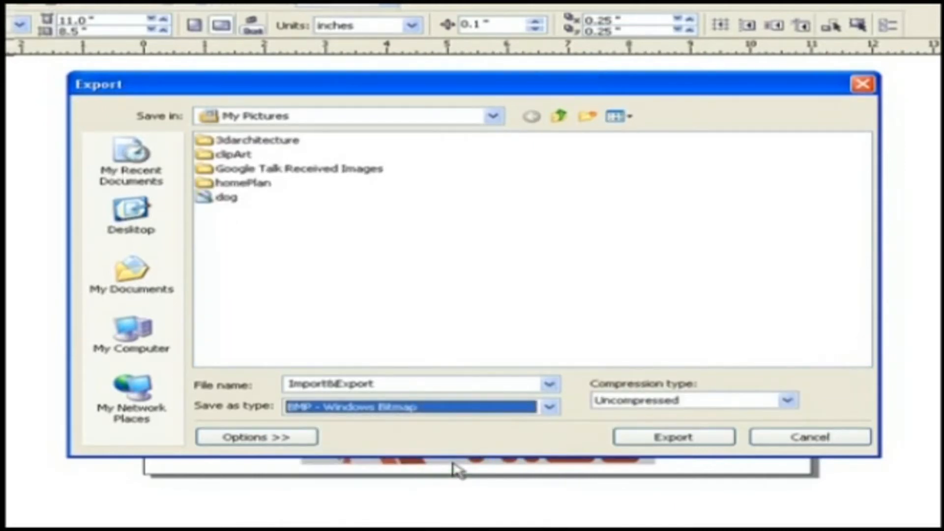
mouse_move(714, 414)
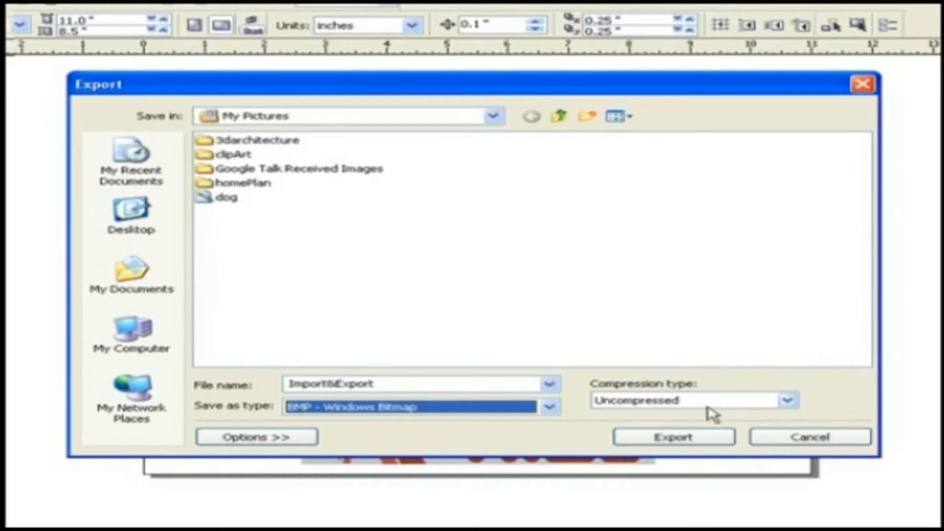
click(787, 400)
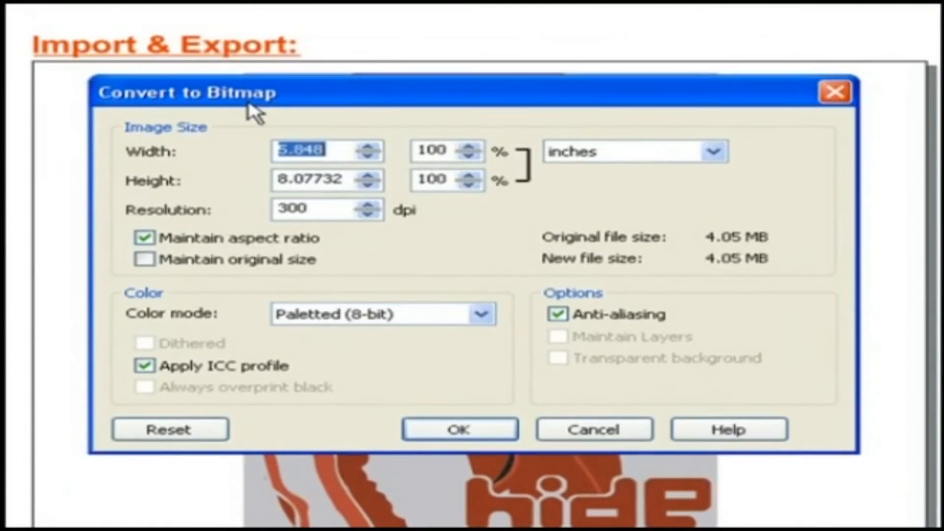
mouse_move(268, 150)
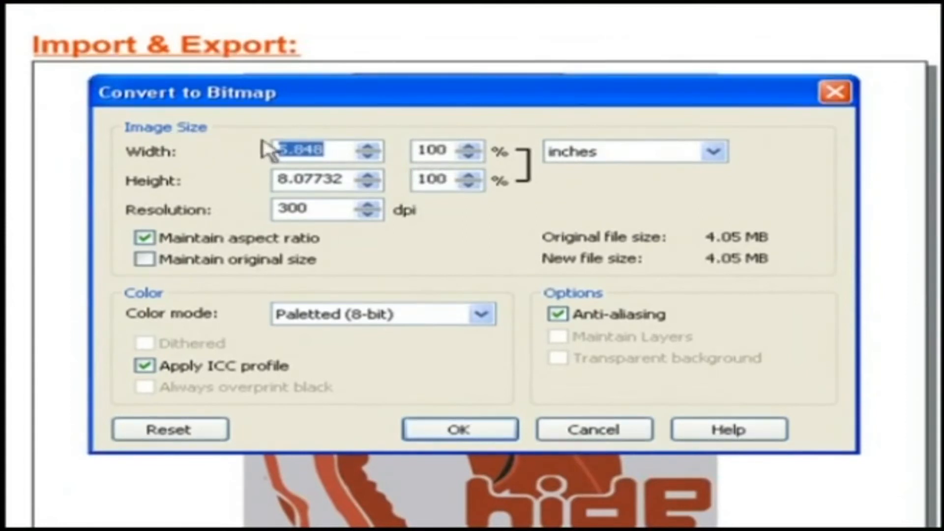
mouse_move(301, 168)
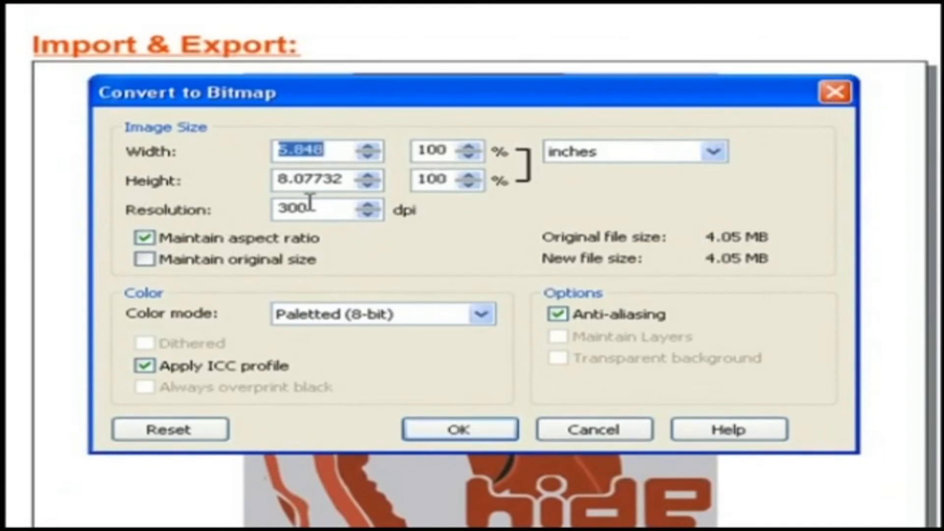
mouse_move(310, 325)
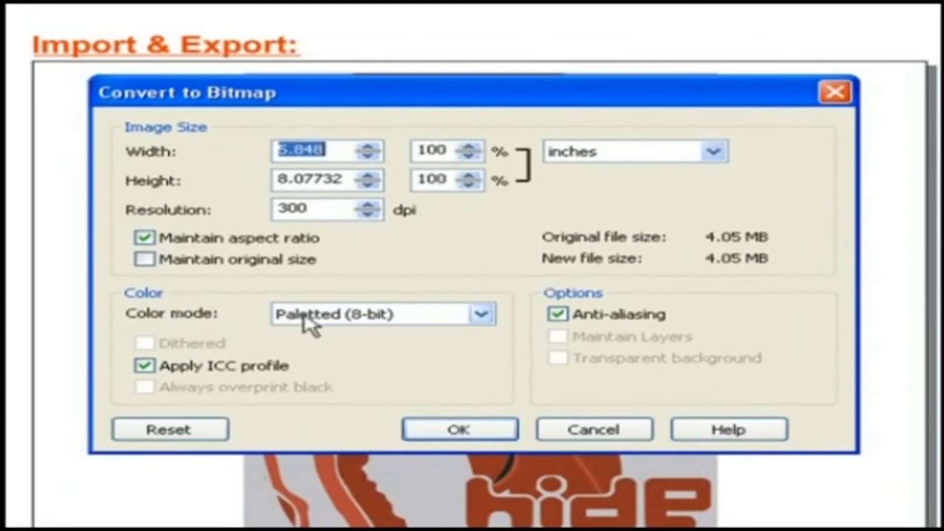
Accept the 300 dpi Paletted (8-bit) conversion and the palette settings to finish the BMP export.
click(459, 430)
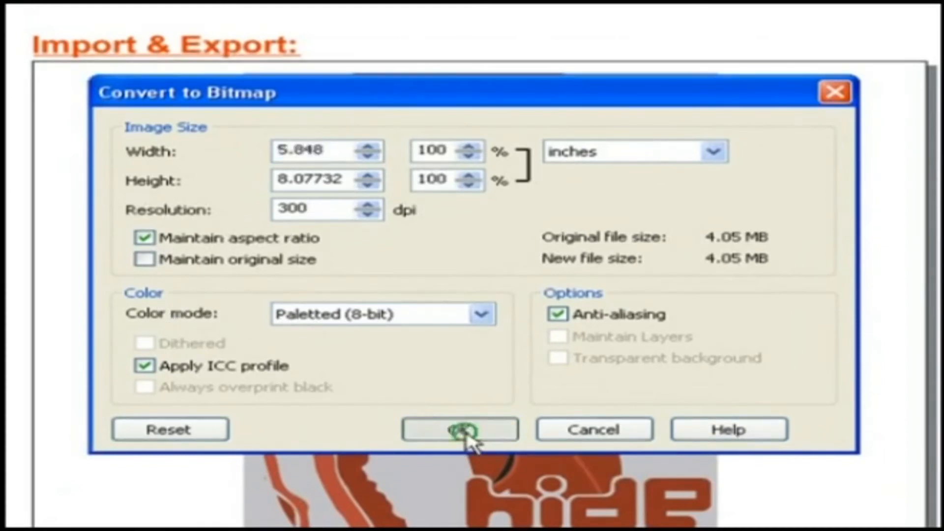
click(459, 428)
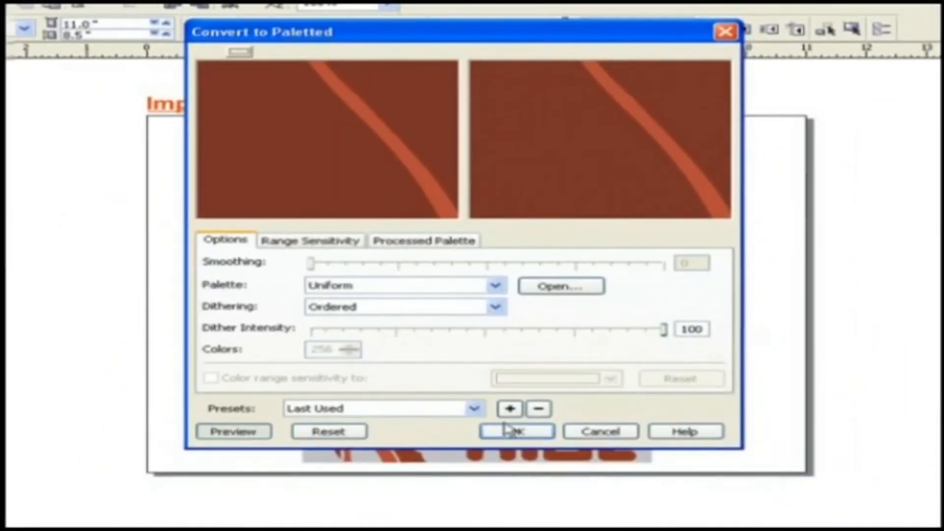
click(515, 431)
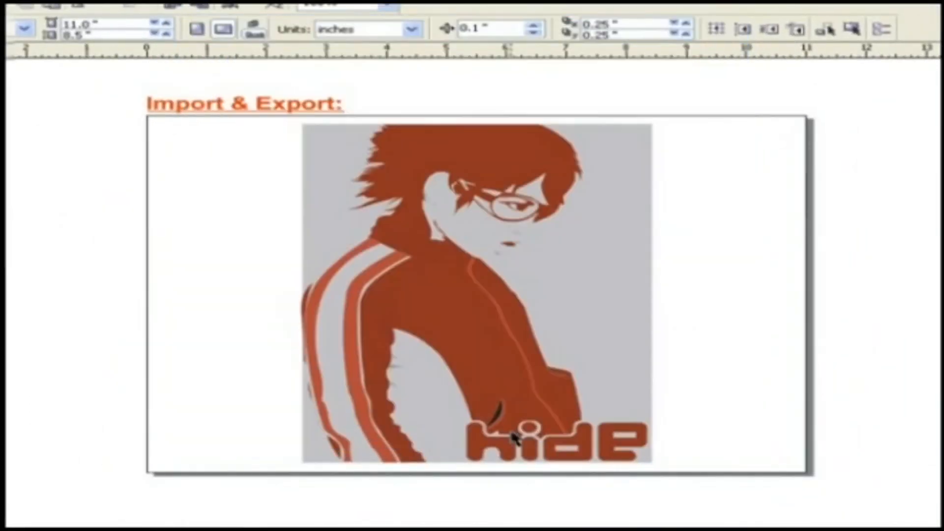
mouse_move(210, 344)
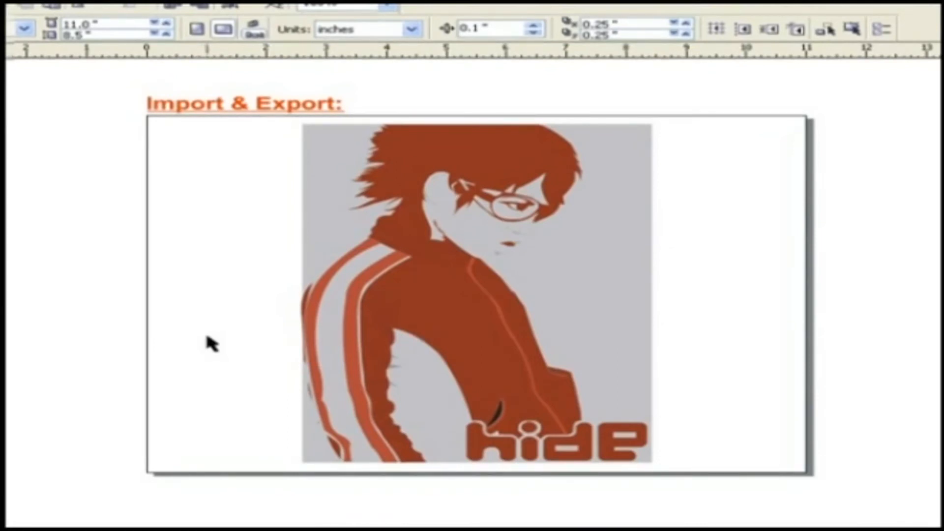
mouse_move(178, 141)
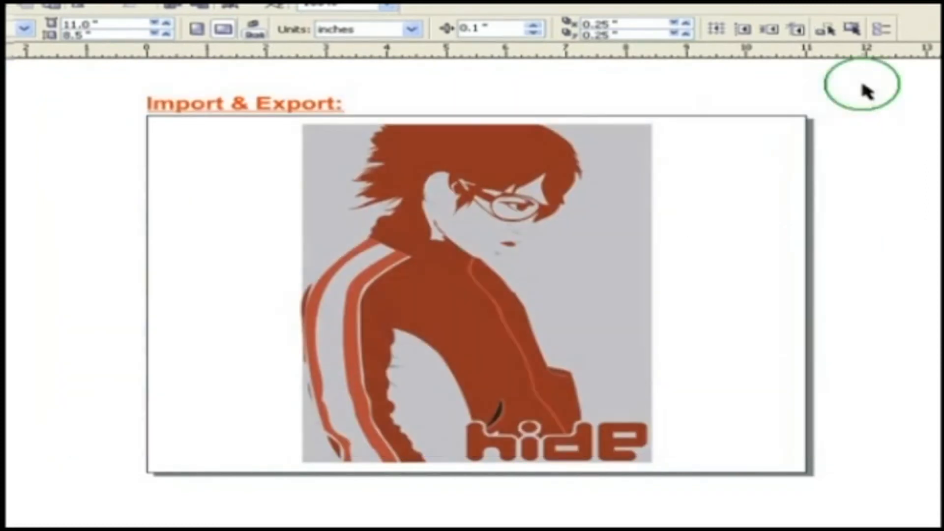
mouse_move(283, 82)
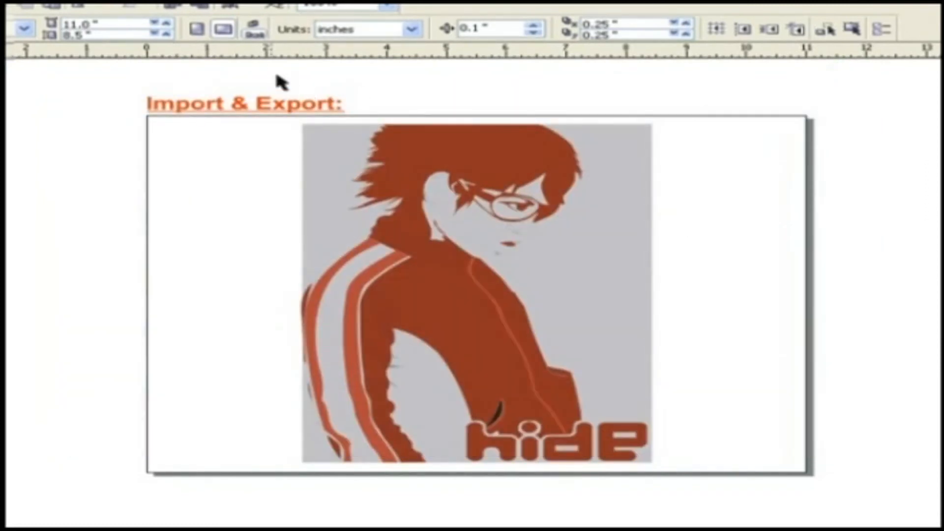
mouse_move(199, 9)
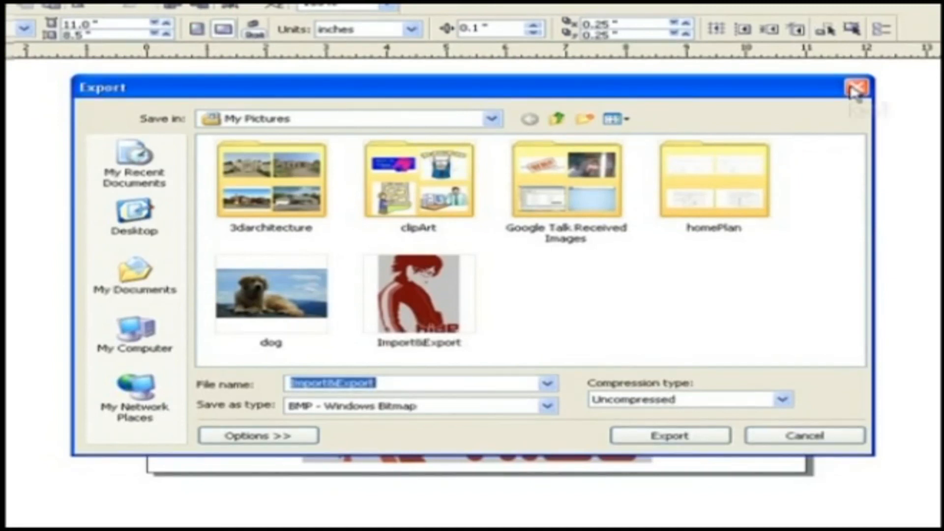
click(855, 87)
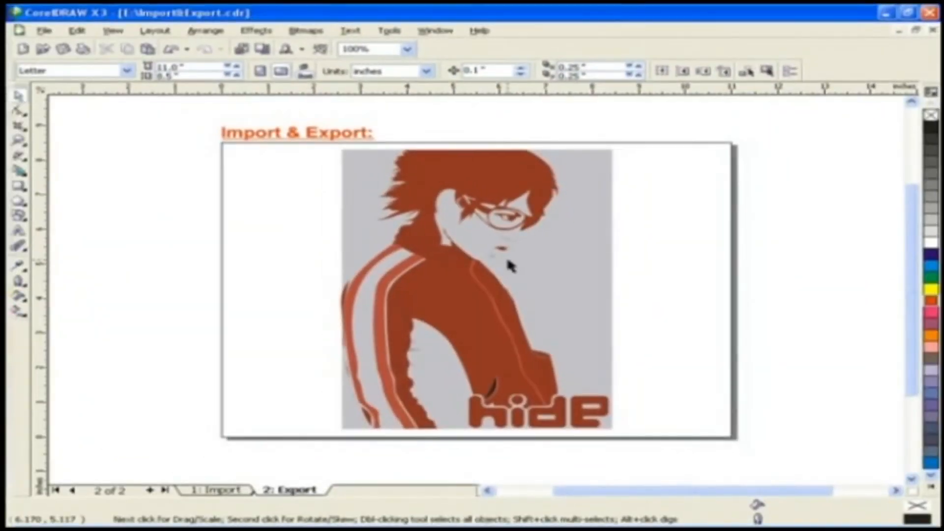